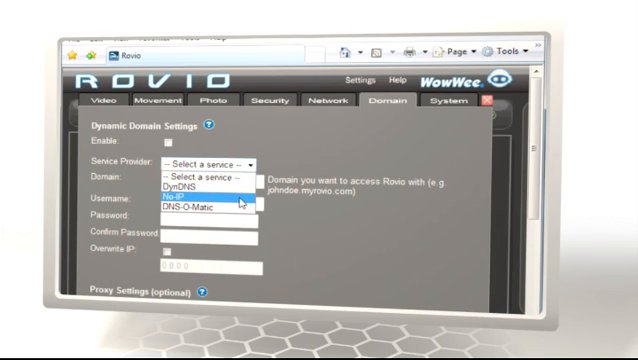
mouse_move(200, 206)
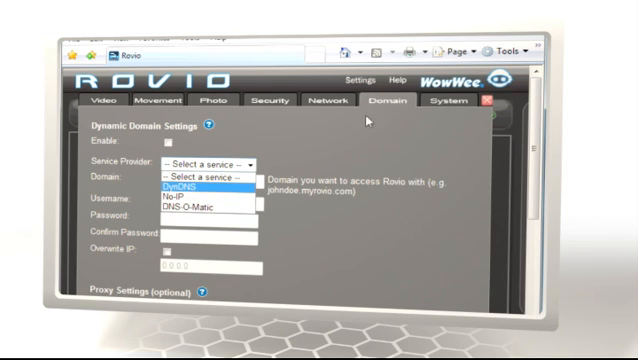
- Set No-IP as provider, domain myRovio.noip.com, username myRovio, and matching password entries
left_click(200, 194)
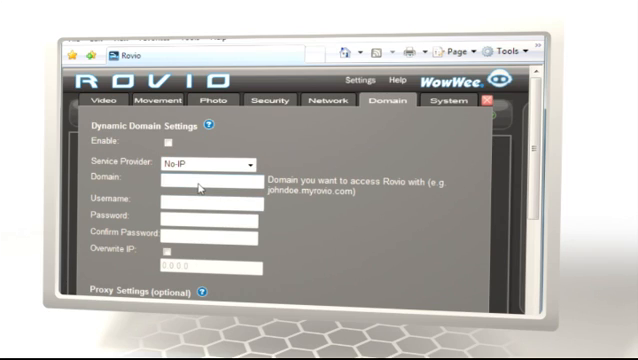
type("myRovio")
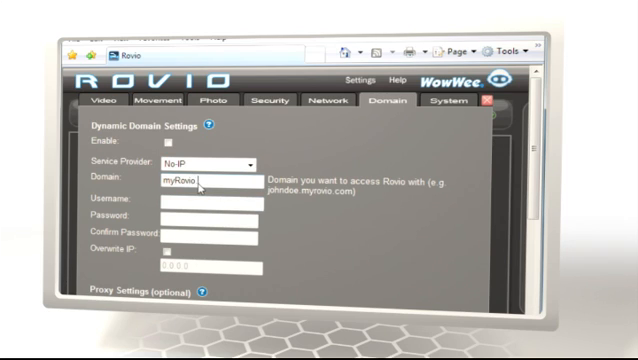
type(".noip.co")
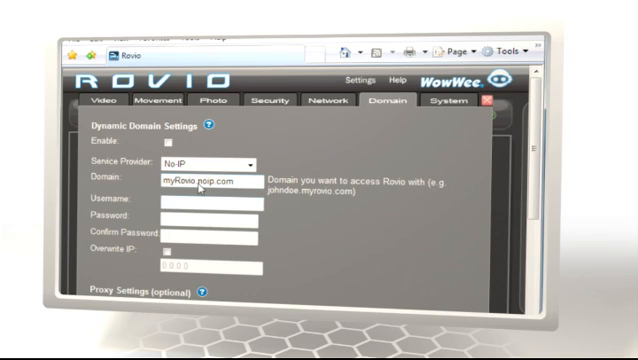
type("myRovio")
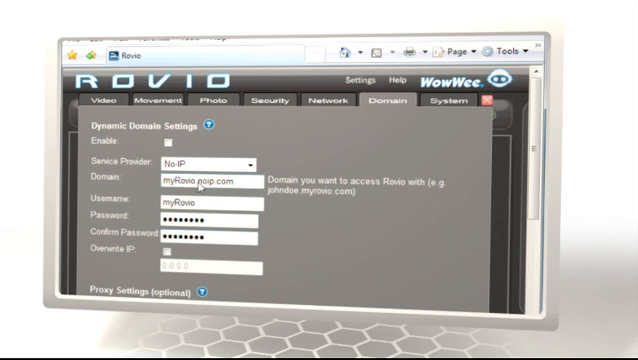
scroll("down", 3)
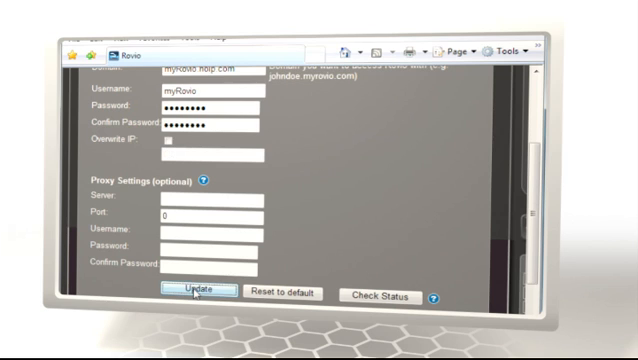
- Save the Dynamic Domain settings and confirm they were updated
left_click(194, 292)
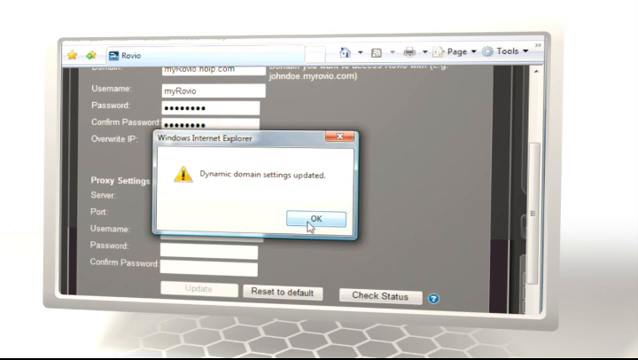